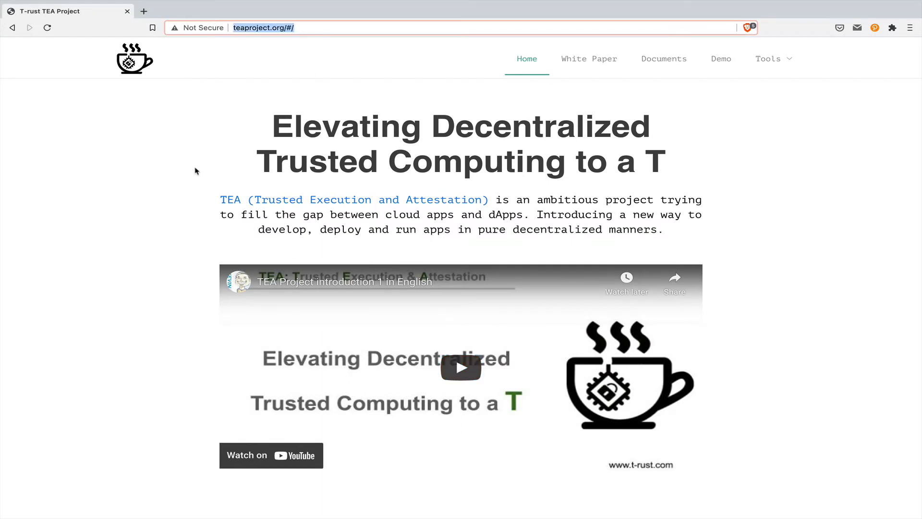
Reach the demo guide's 'Start the demo' prerequisites section
{"action": "scroll", "scroll_direction": "down", "scroll_amount": 3}
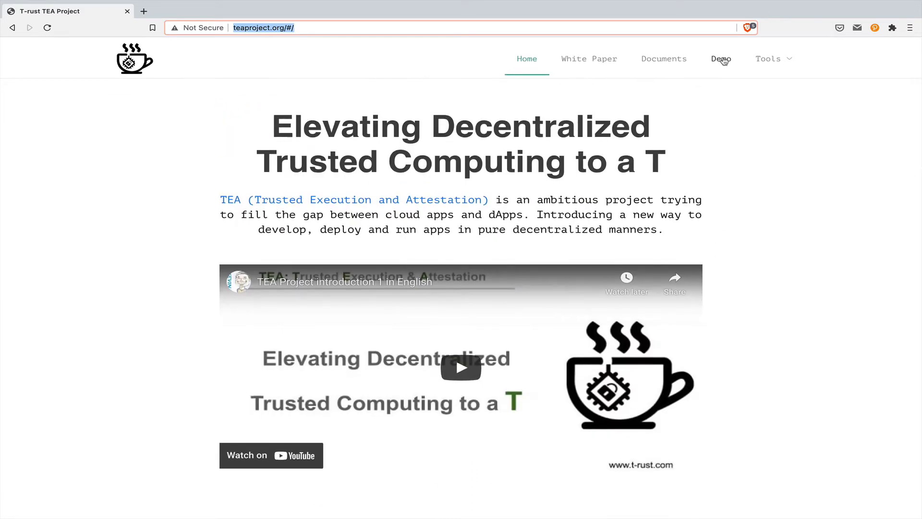
{"action": "left_click", "coordinate": [663, 58]}
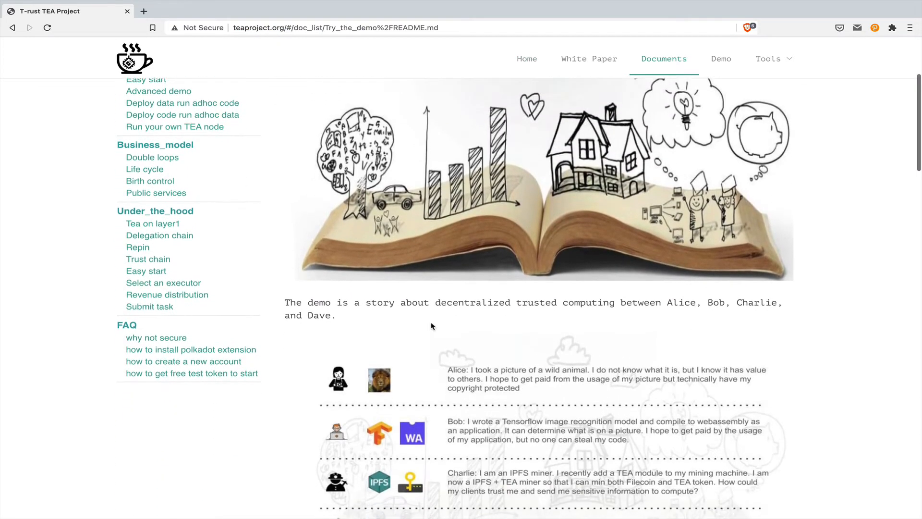
{"action": "scroll", "scroll_direction": "down", "scroll_amount": 3}
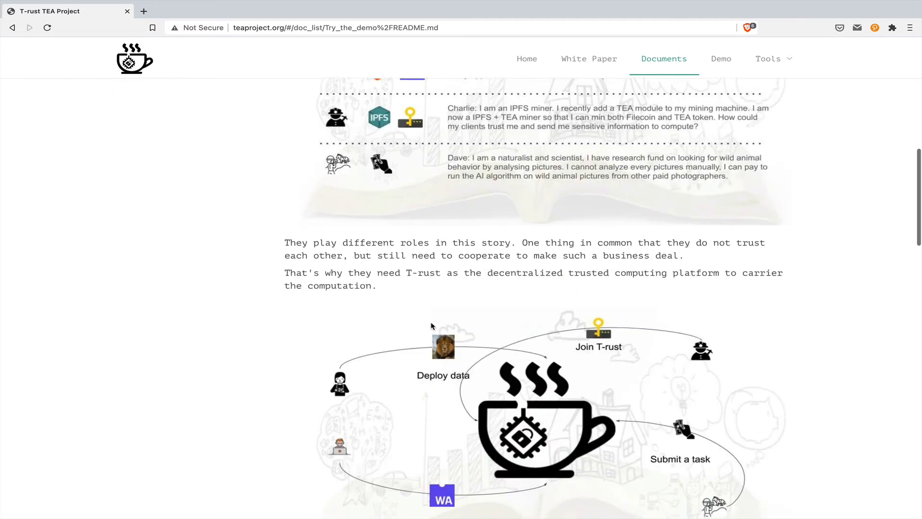
{"action": "scroll", "scroll_direction": "down", "scroll_amount": 3}
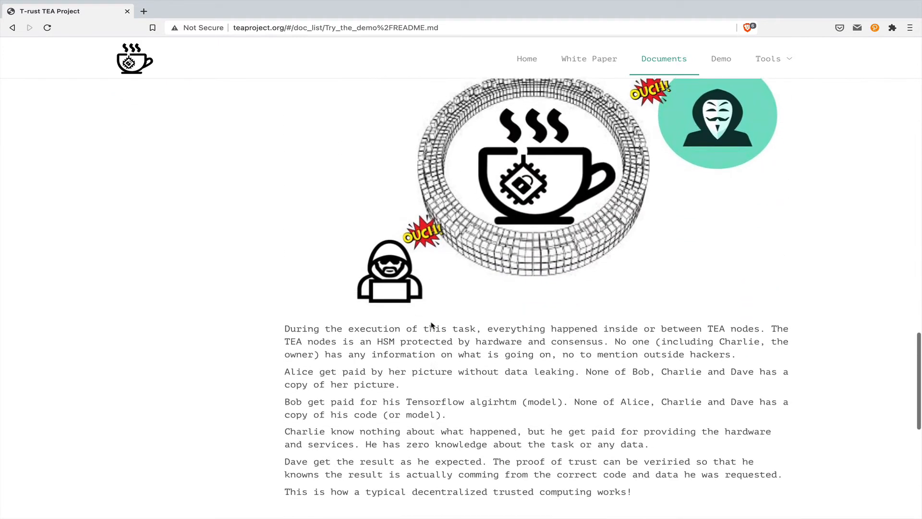
{"action": "scroll", "scroll_direction": "down", "scroll_amount": 3}
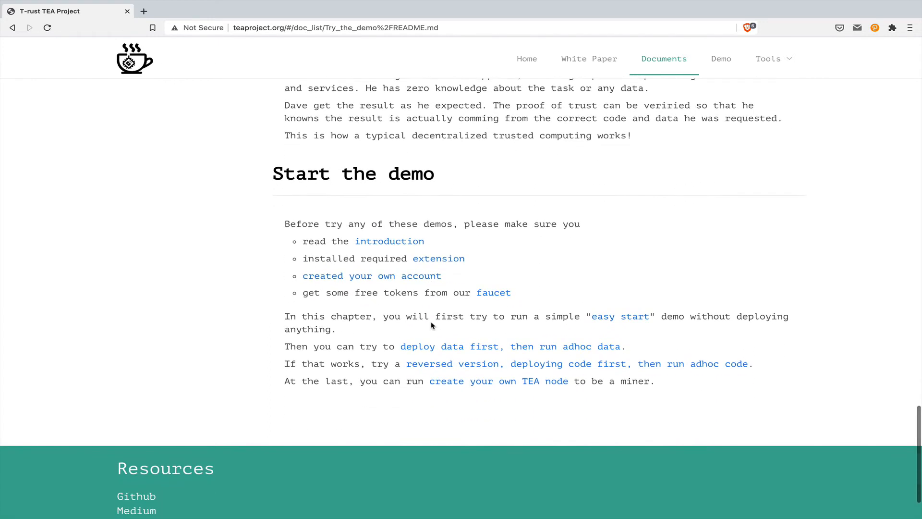
{"action": "mouse_move", "coordinate": [389, 241]}
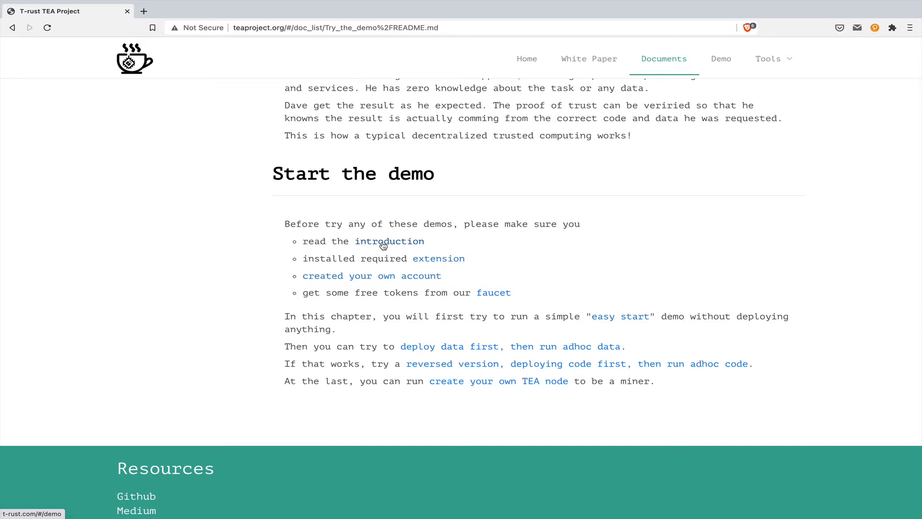
{"action": "mouse_move", "coordinate": [438, 258]}
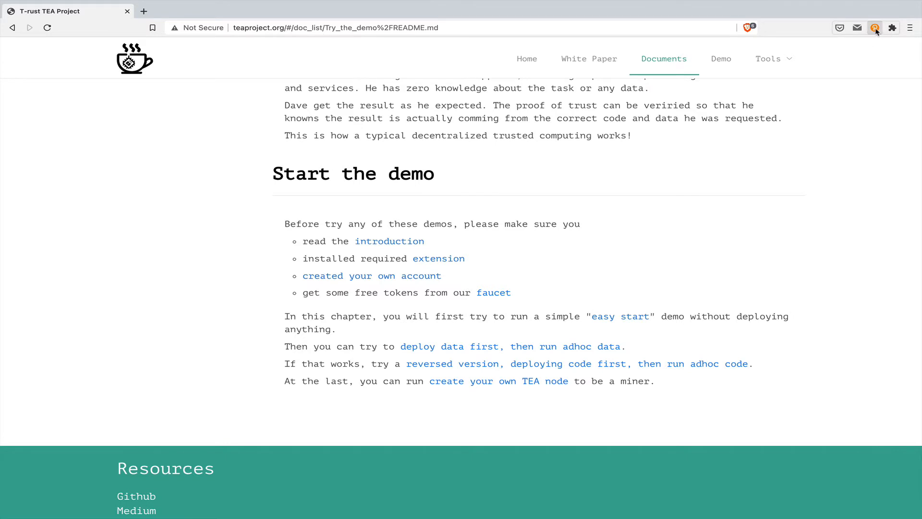
{"action": "left_click", "coordinate": [874, 28]}
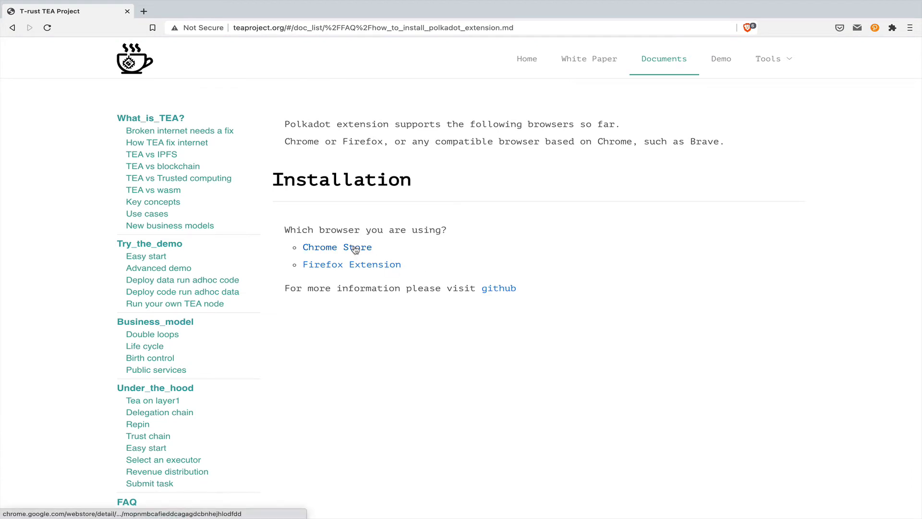
{"action": "mouse_move", "coordinate": [367, 266]}
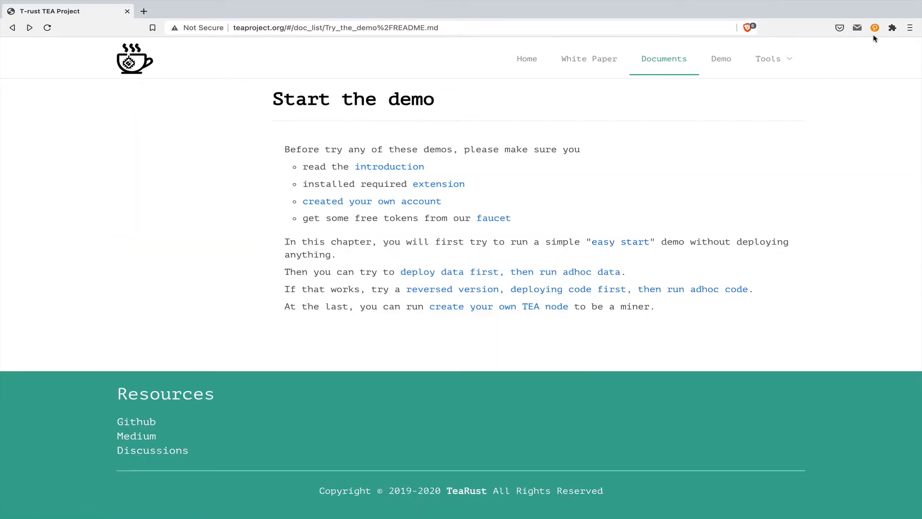
Create a first account, confirm the mnemonic seed is saved, copy its address and continue
{"action": "left_click", "coordinate": [874, 26]}
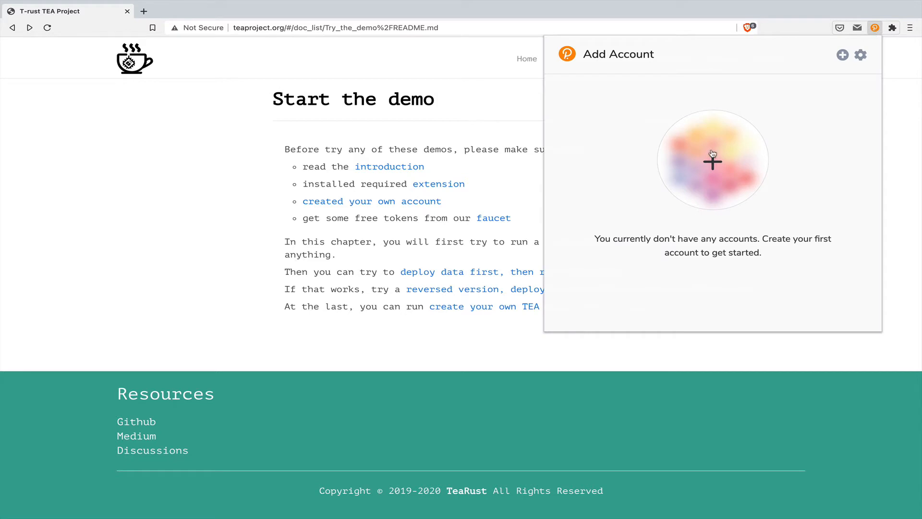
{"action": "left_click", "coordinate": [712, 160]}
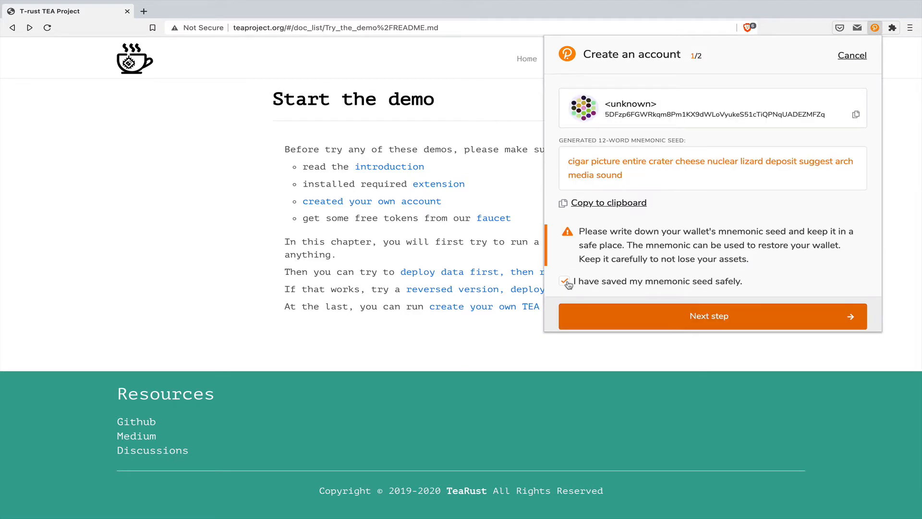
{"action": "left_click", "coordinate": [563, 281]}
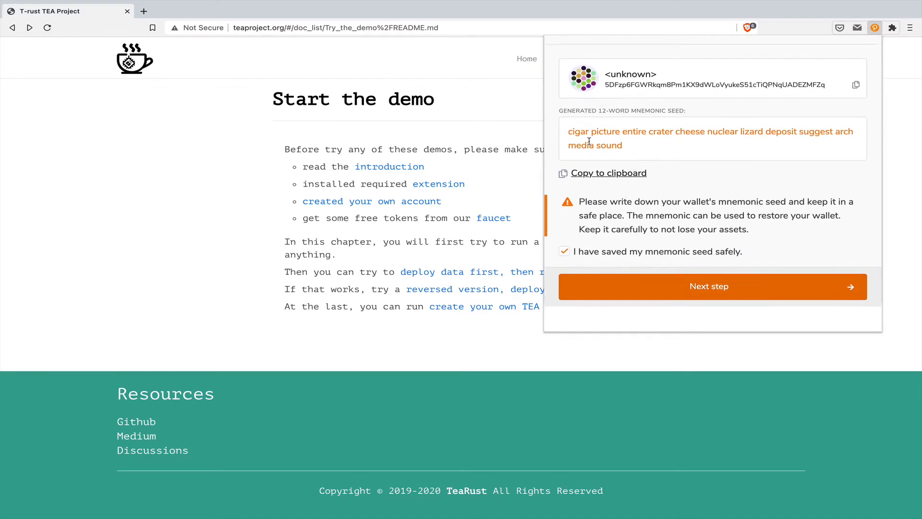
{"action": "mouse_move", "coordinate": [709, 315]}
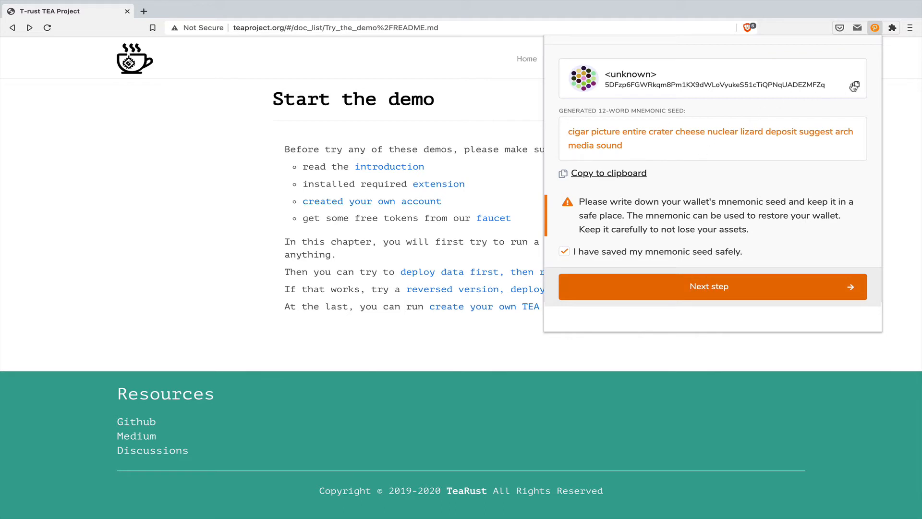
{"action": "left_click", "coordinate": [609, 173]}
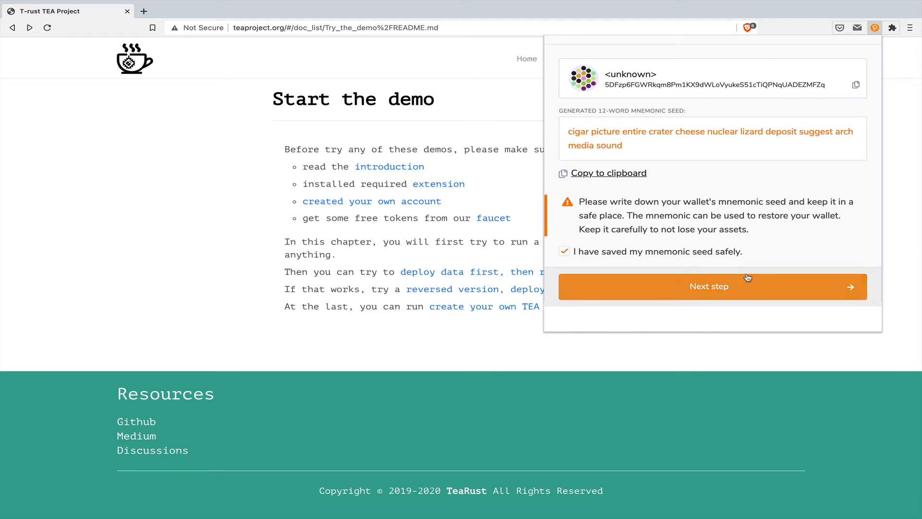
{"action": "left_click", "coordinate": [712, 286]}
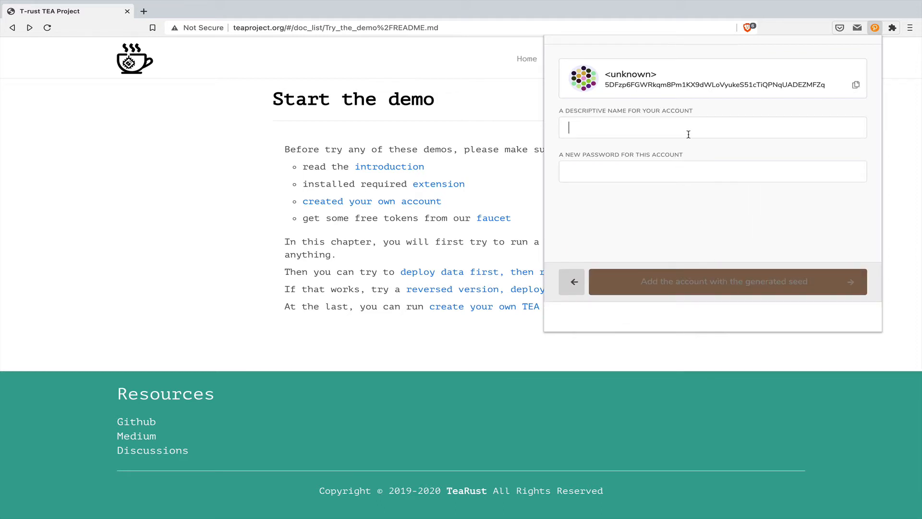
Name the account 'Kevin@TEA' and add it with the generated seed
{"action": "type", "text": "Kevin@"}
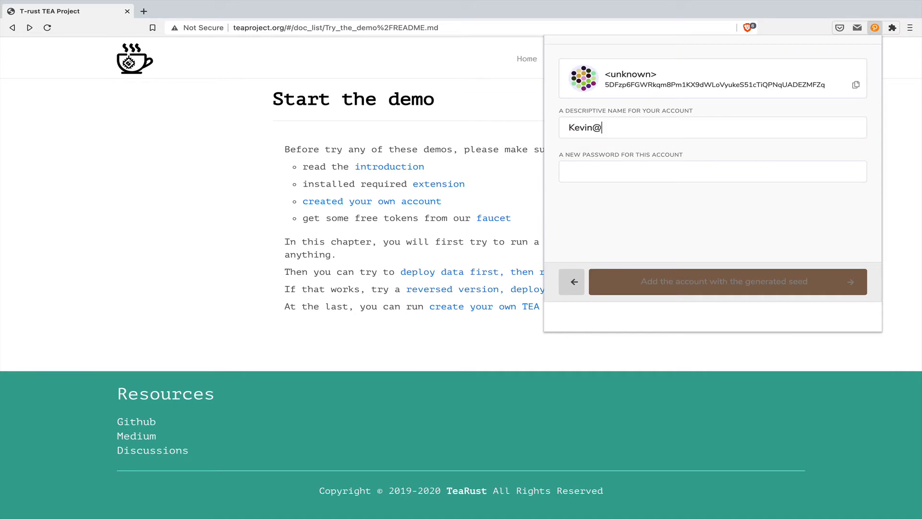
{"action": "type", "text": "TEA"}
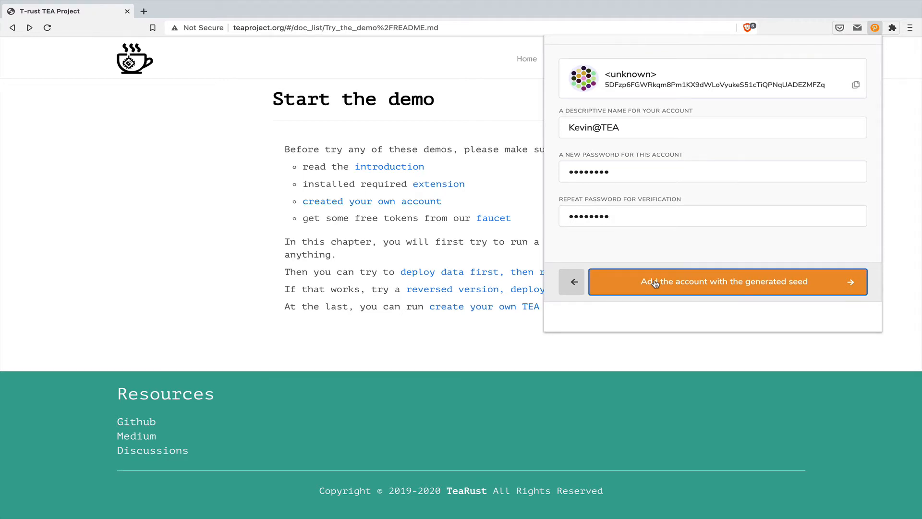
{"action": "left_click", "coordinate": [727, 281]}
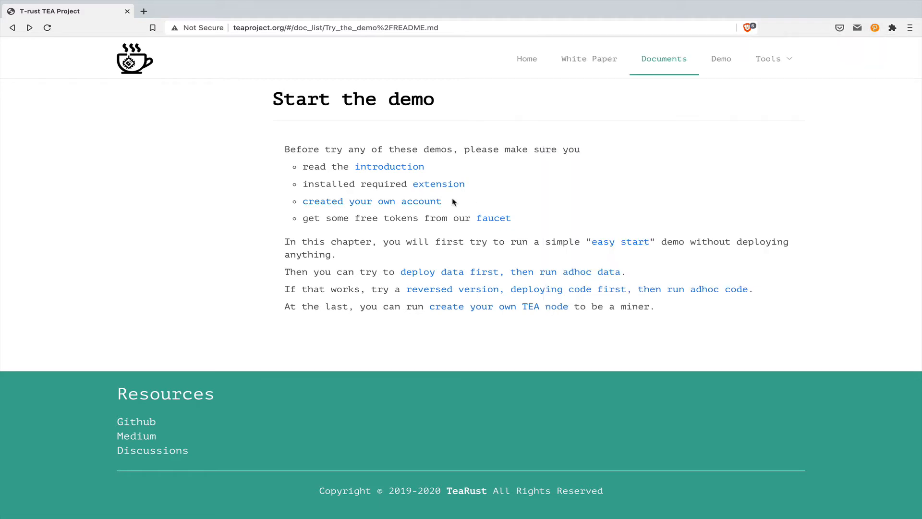
{"action": "left_click", "coordinate": [493, 218]}
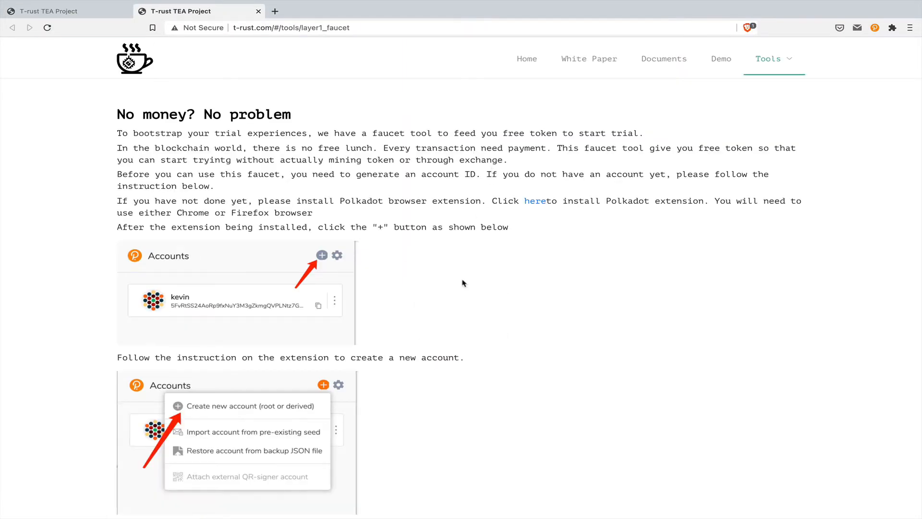
{"action": "scroll", "scroll_direction": "down", "scroll_amount": 3}
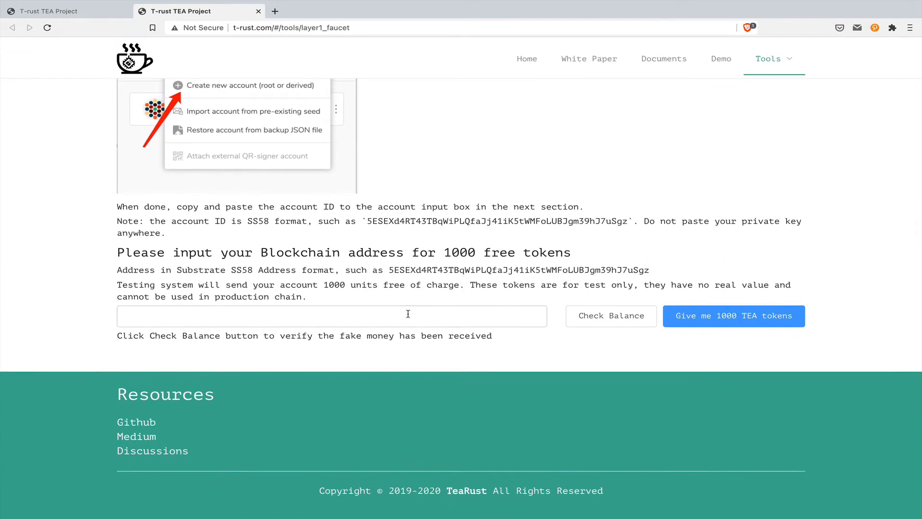
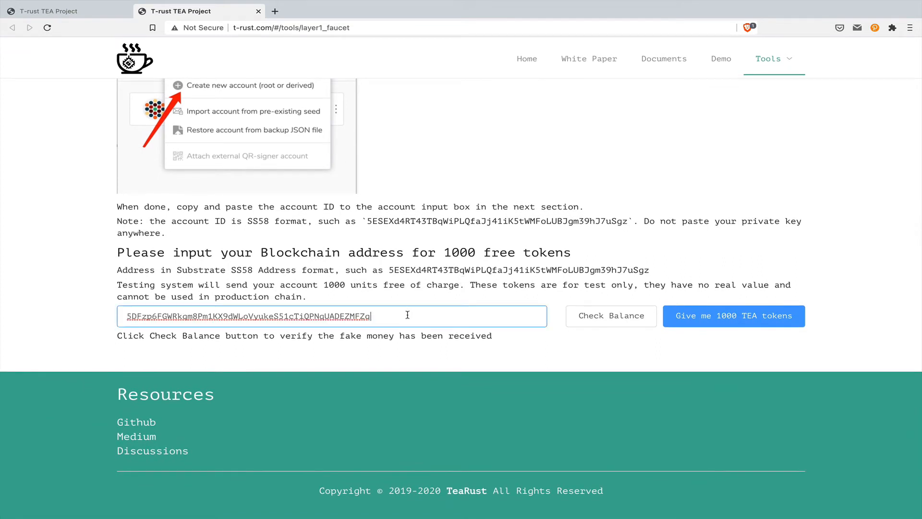
{"action": "mouse_move", "coordinate": [611, 316]}
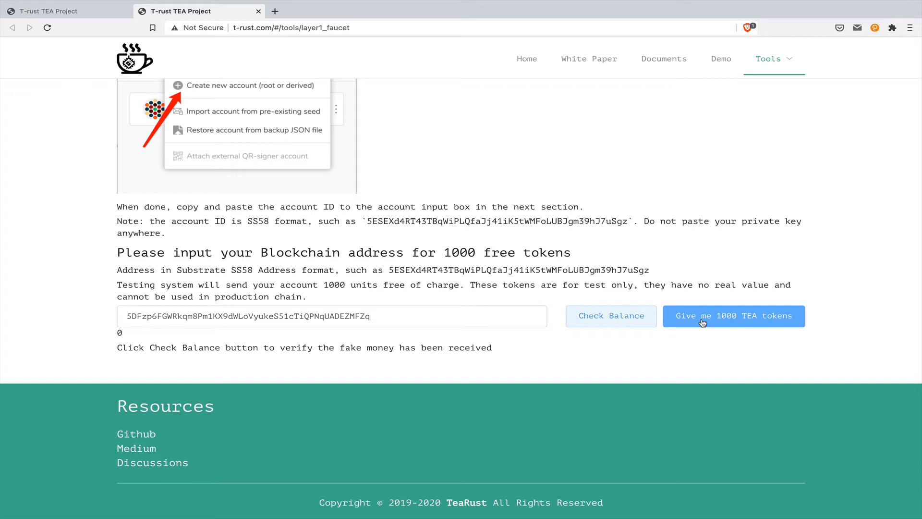
{"action": "left_click", "coordinate": [732, 316]}
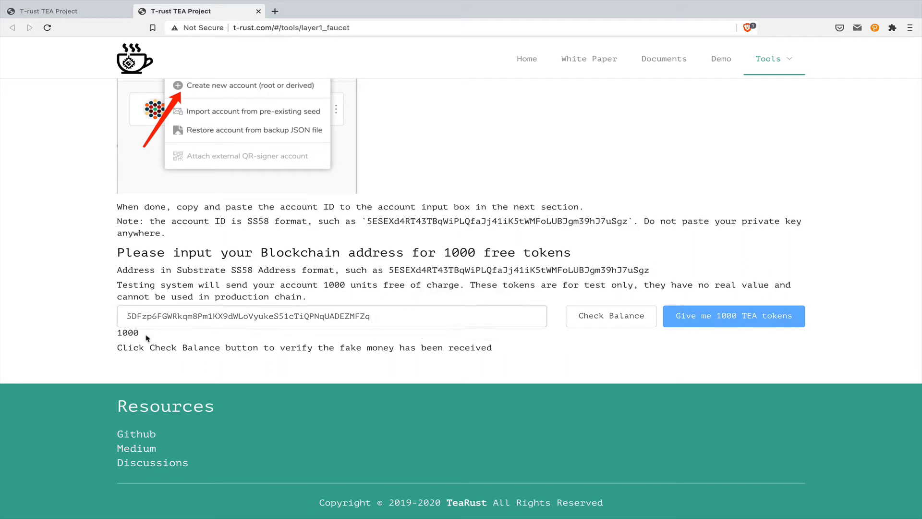
{"action": "double_click", "coordinate": [127, 332]}
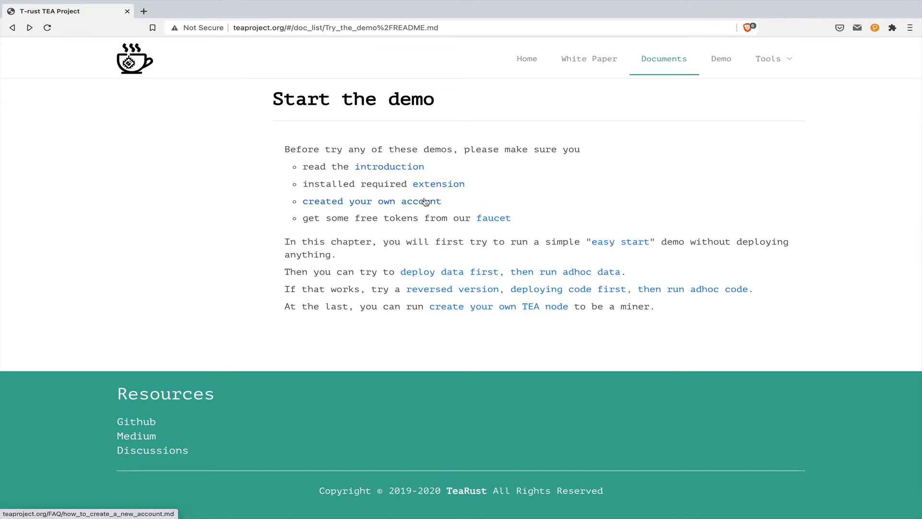
{"action": "mouse_move", "coordinate": [493, 218]}
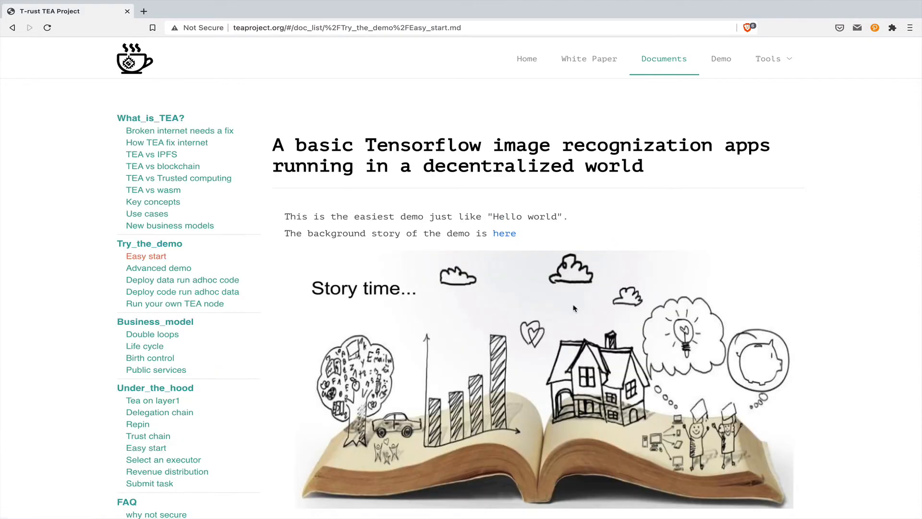
Scroll the Easy start guide toward the web-client link
{"action": "scroll", "scroll_direction": "down", "scroll_amount": 3}
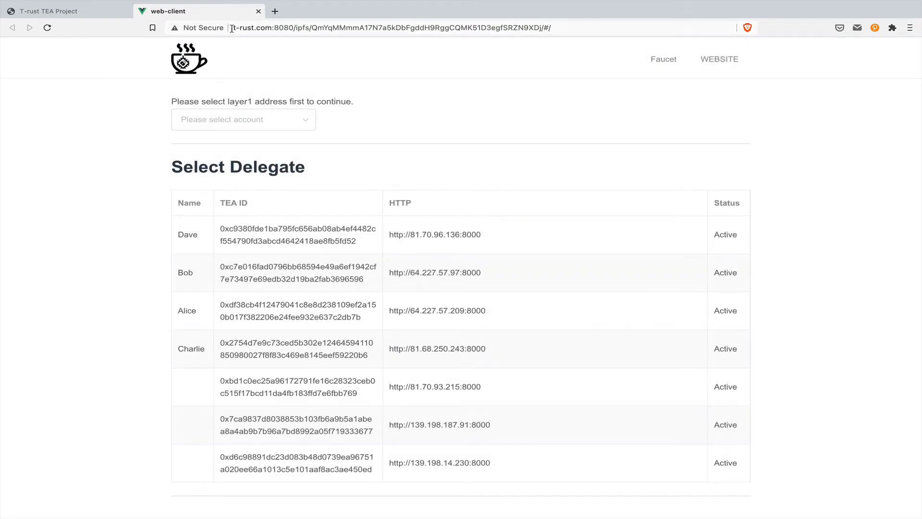
{"action": "left_click", "coordinate": [388, 28]}
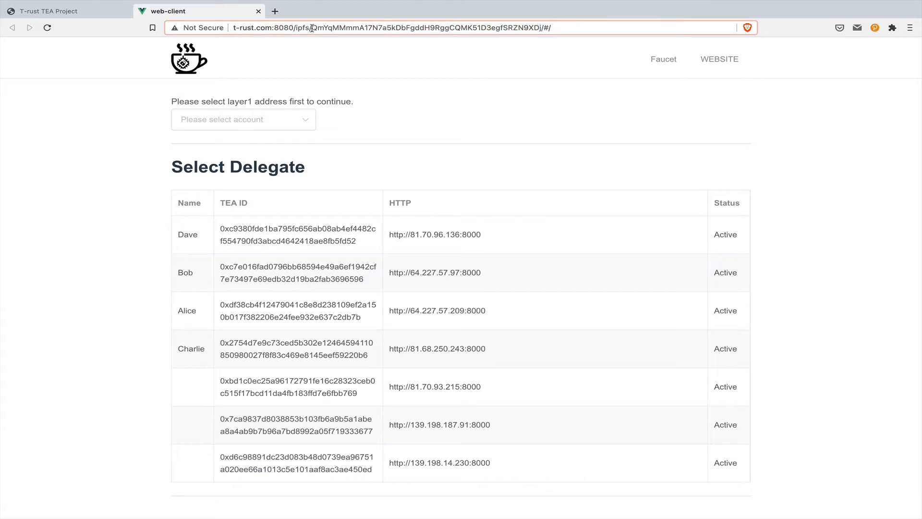
{"action": "double_click", "coordinate": [429, 27]}
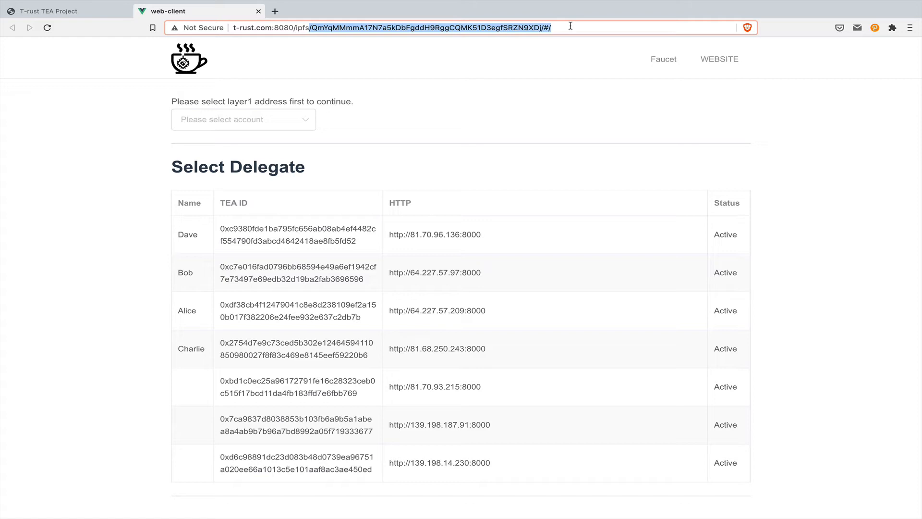
{"action": "mouse_move", "coordinate": [693, 308]}
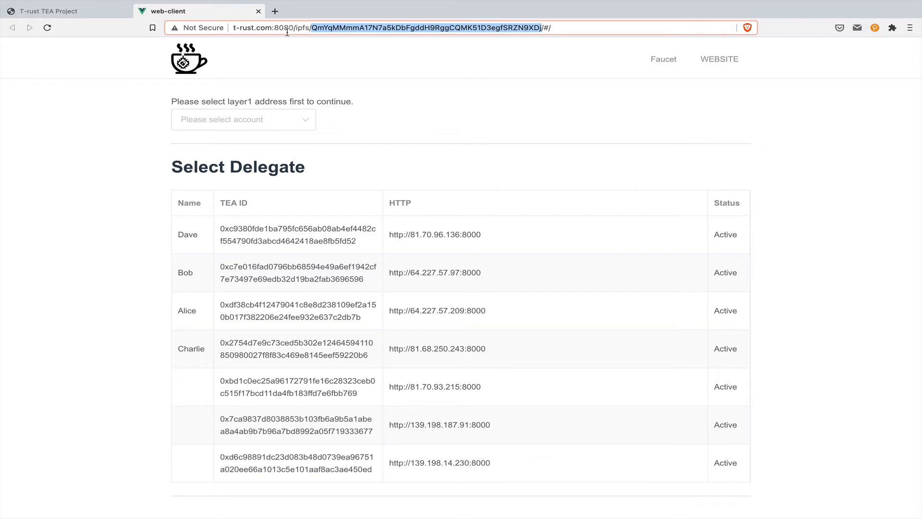
{"action": "mouse_move", "coordinate": [429, 138]}
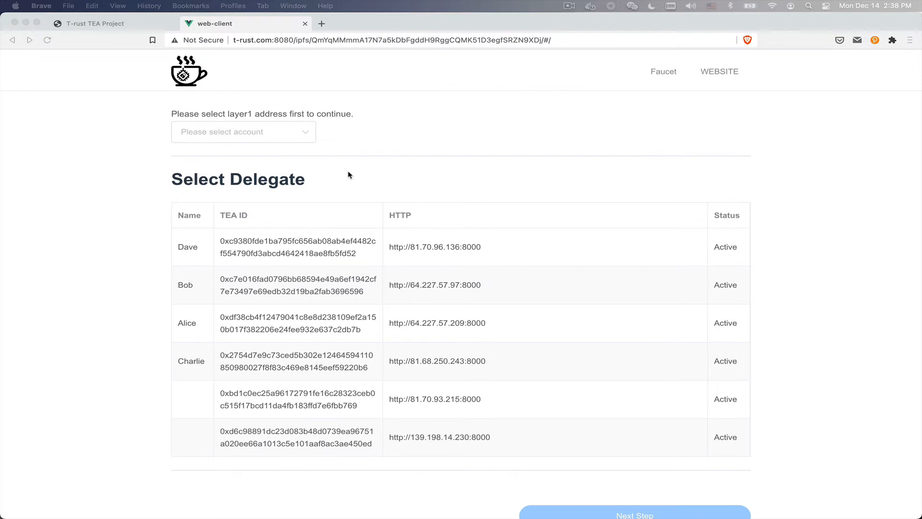
Choose the 1000-token Kevin@TEA layer1 account and the Bob delegate at 64.227.57.97
{"action": "left_click", "coordinate": [243, 131]}
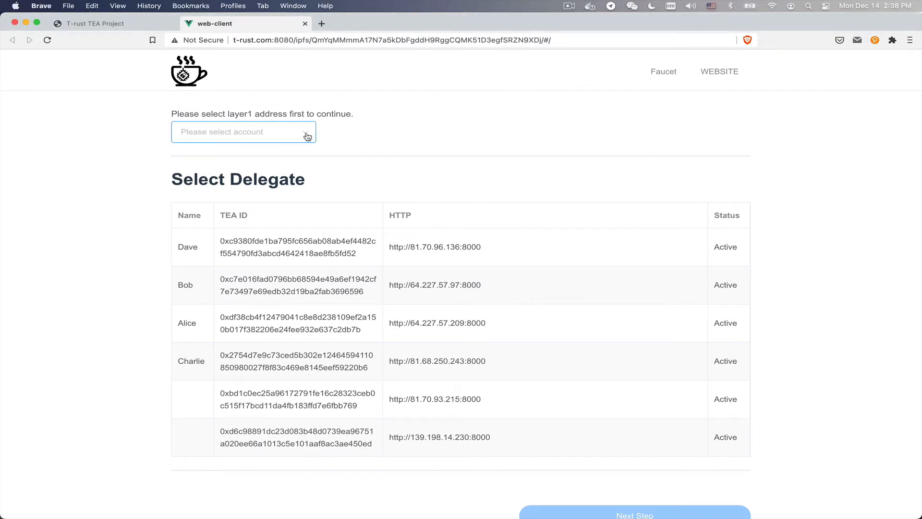
{"action": "left_click", "coordinate": [242, 132]}
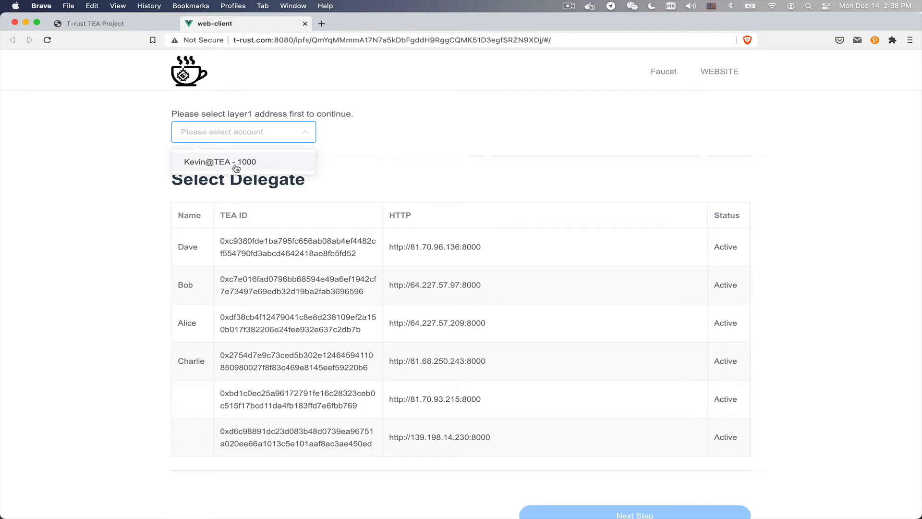
{"action": "left_click", "coordinate": [219, 161]}
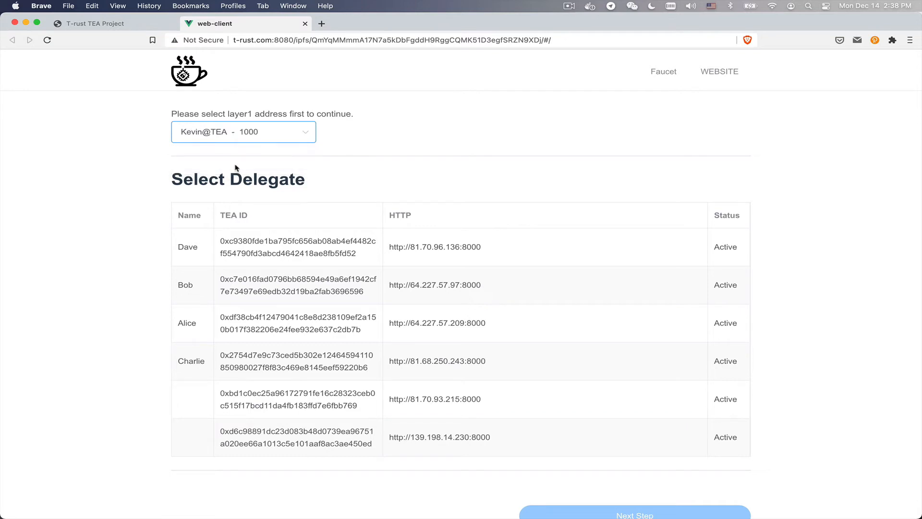
{"action": "scroll", "scroll_direction": "down", "scroll_amount": 3}
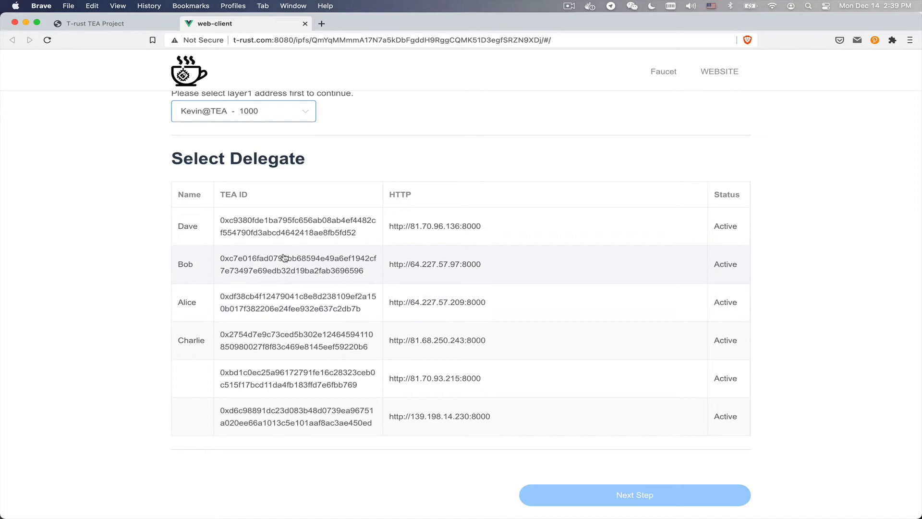
{"action": "mouse_move", "coordinate": [280, 349]}
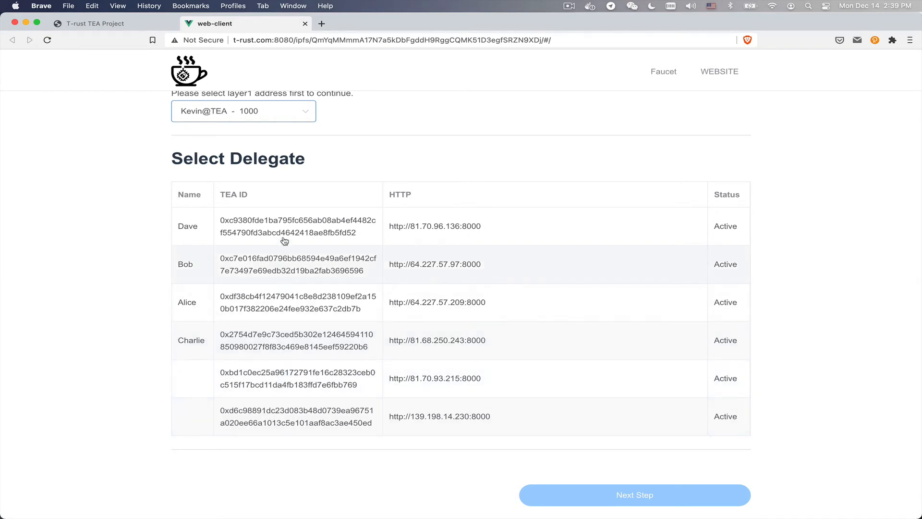
{"action": "mouse_move", "coordinate": [280, 347]}
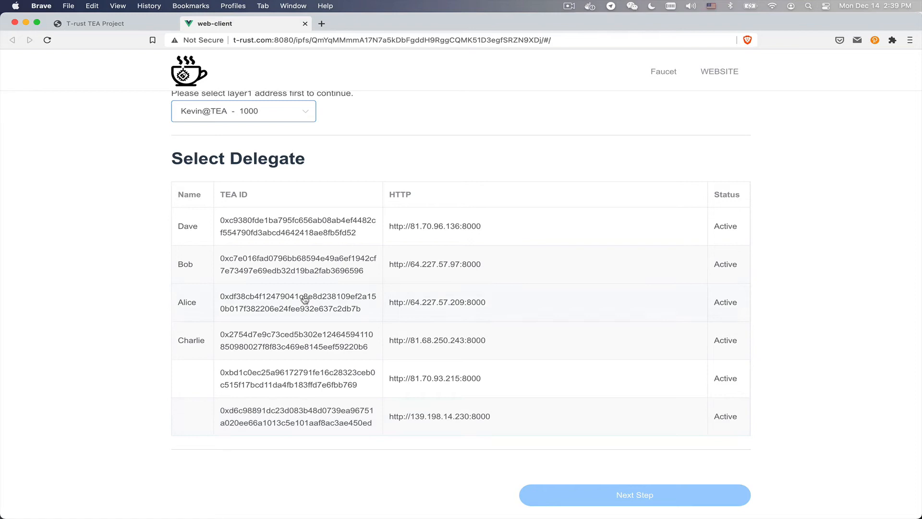
{"action": "left_click", "coordinate": [303, 264]}
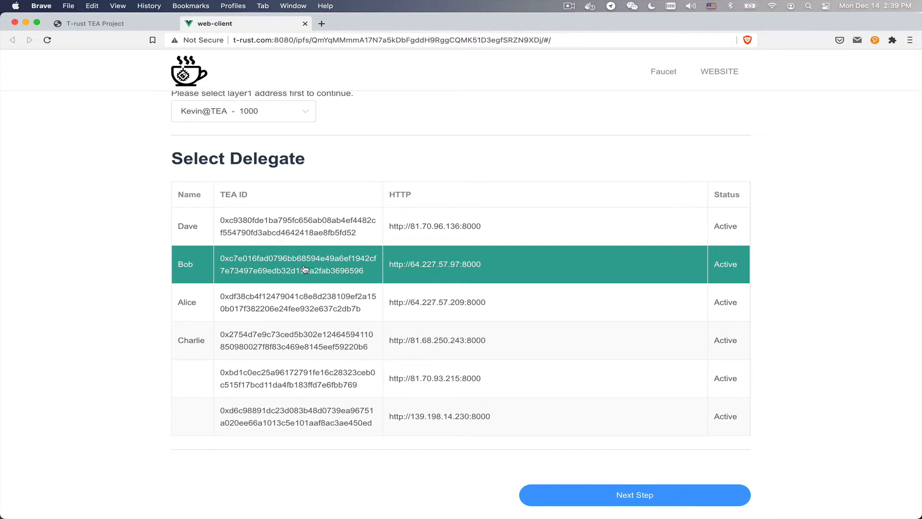
Submit the delegate request and highlight the 0/0/1000 Locked/Balance/Layer1 readout
{"action": "left_click", "coordinate": [633, 495]}
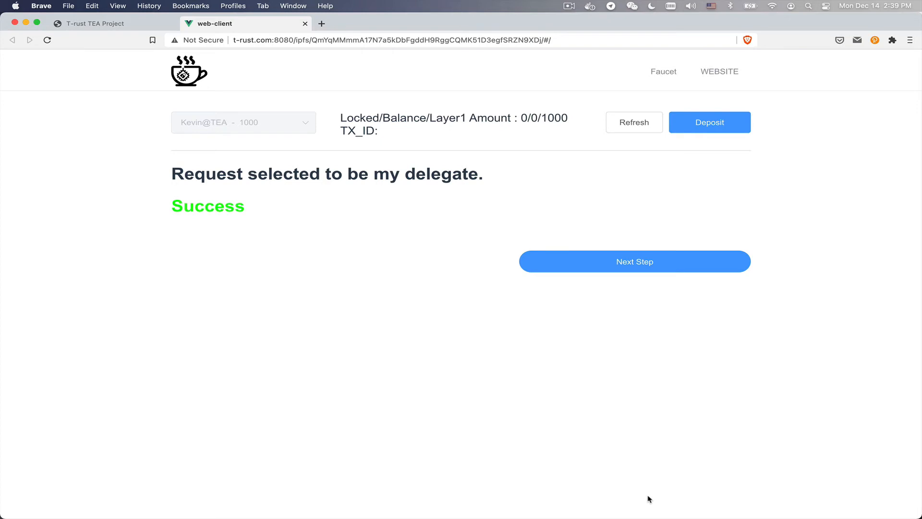
{"action": "mouse_move", "coordinate": [528, 134]}
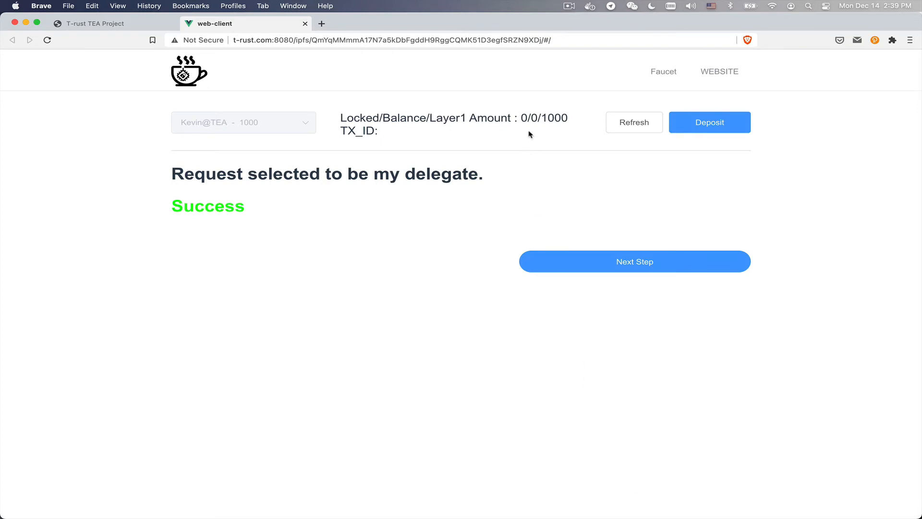
{"action": "double_click", "coordinate": [551, 118]}
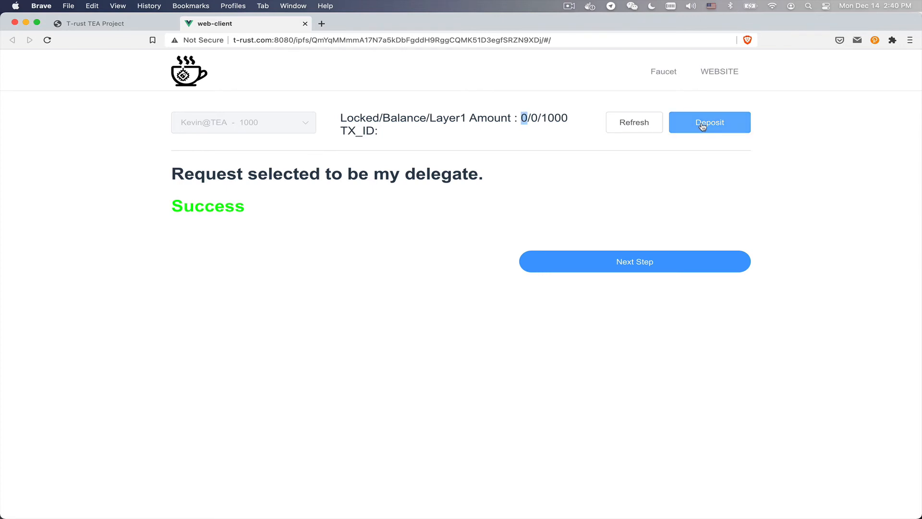
Deposit 100 tokens with a signed transaction, giving amounts 0/100/899.9999
{"action": "left_click", "coordinate": [709, 121]}
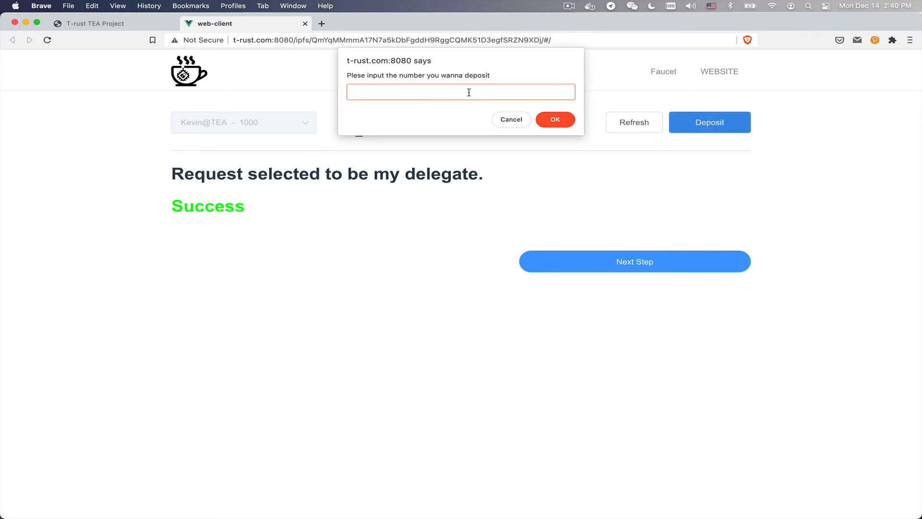
{"action": "type", "text": "100"}
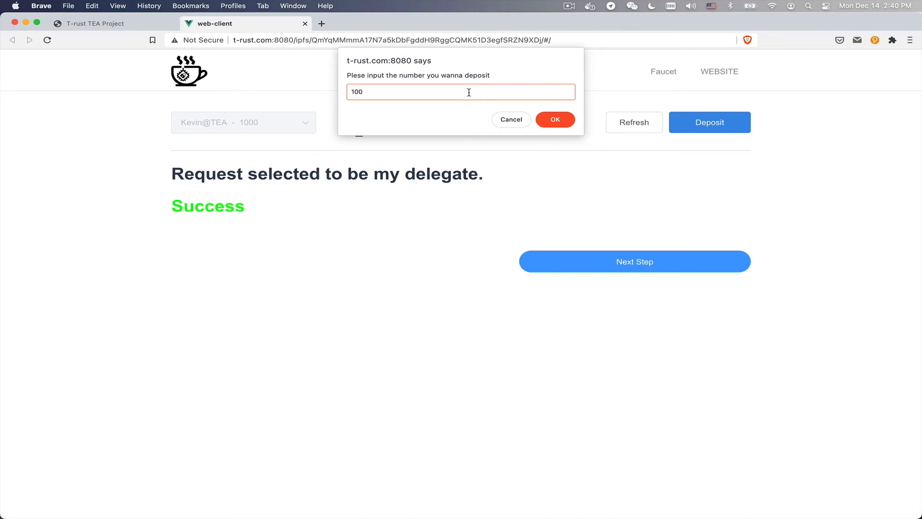
{"action": "left_click", "coordinate": [554, 119]}
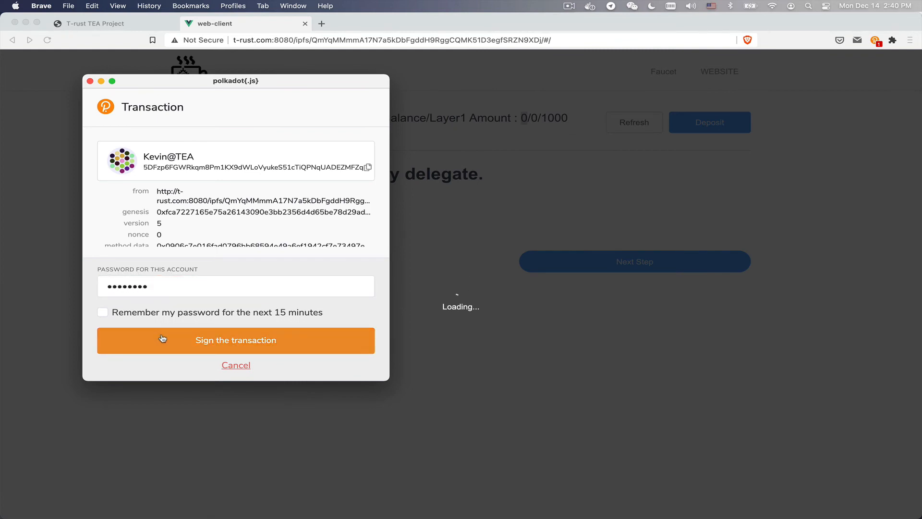
{"action": "left_click", "coordinate": [235, 340]}
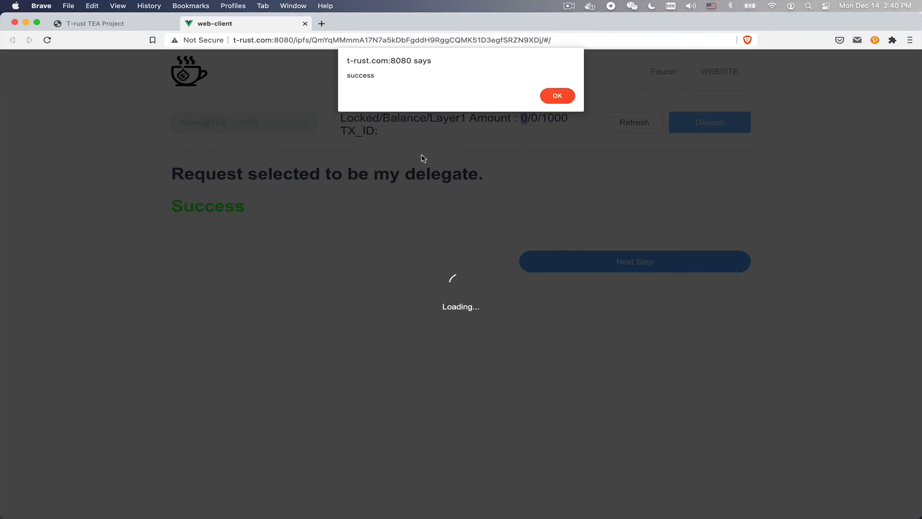
{"action": "left_click", "coordinate": [556, 96]}
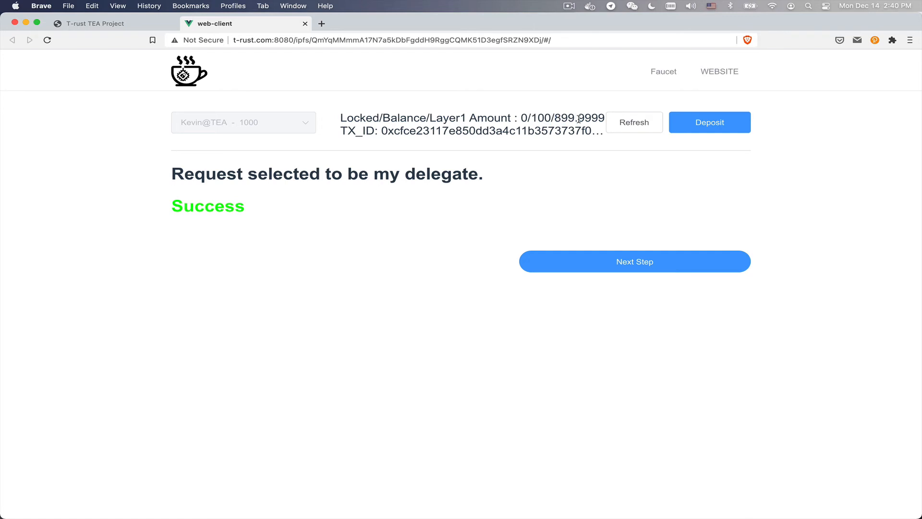
{"action": "double_click", "coordinate": [587, 117]}
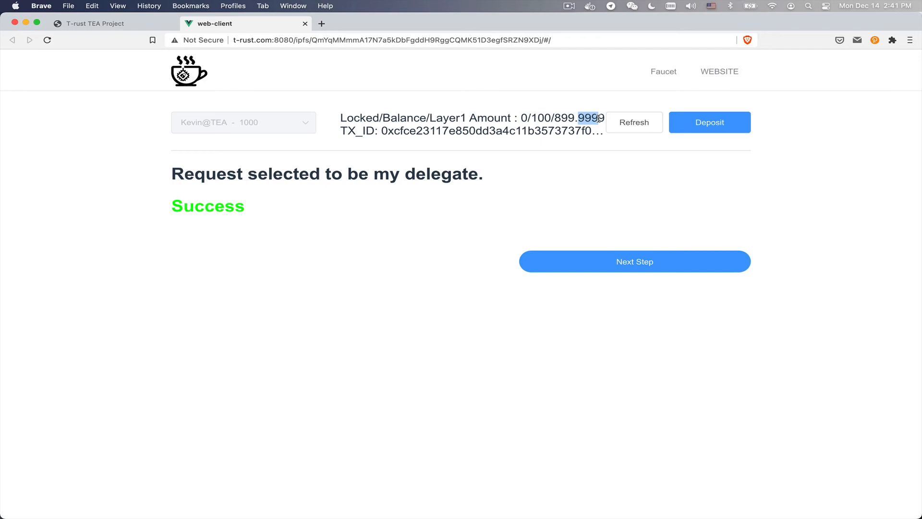
{"action": "left_click_drag", "start_coordinate": [382, 131], "coordinate": [593, 131]}
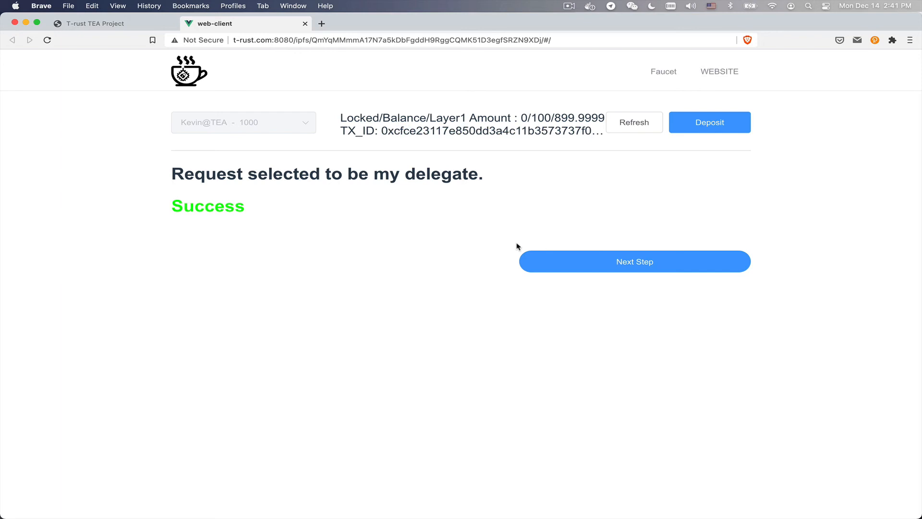
Review the Errand Task form's code and data deployment IDs and pay-per-use prices 3 and 2
{"action": "left_click", "coordinate": [634, 261]}
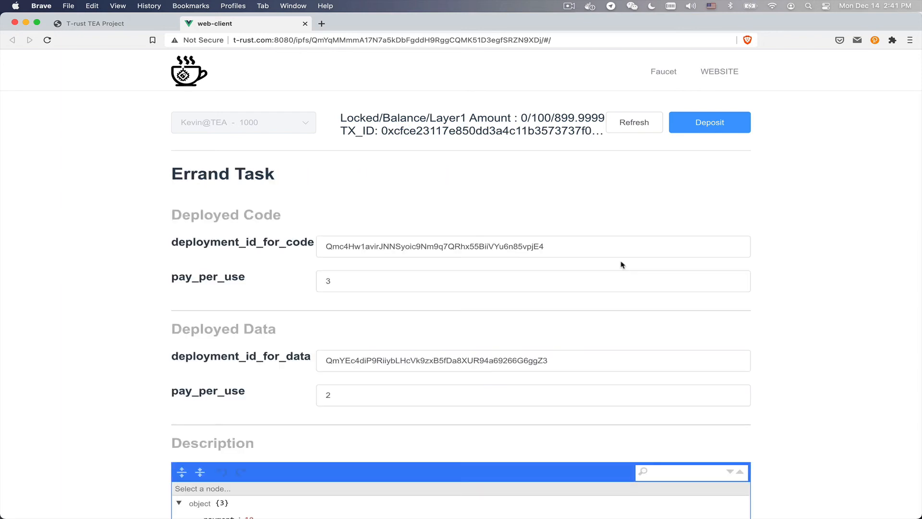
{"action": "scroll", "scroll_direction": "down", "scroll_amount": 3}
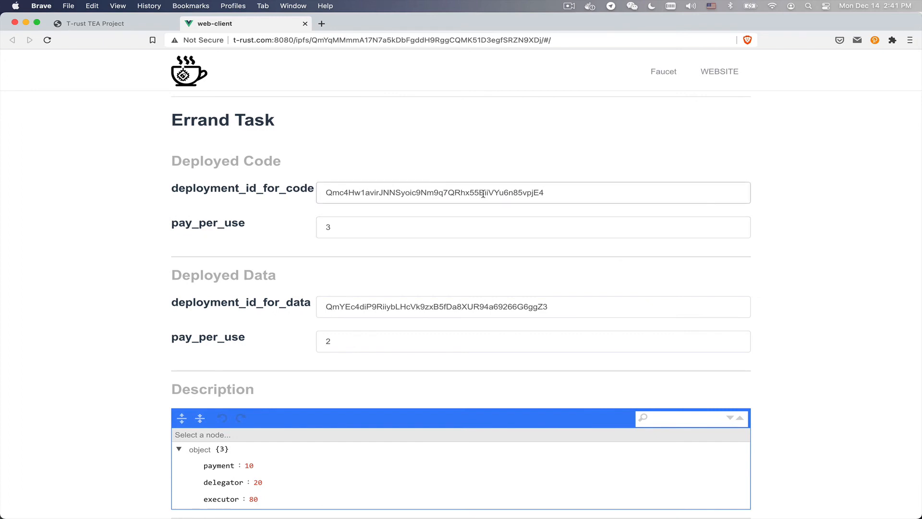
{"action": "double_click", "coordinate": [432, 192]}
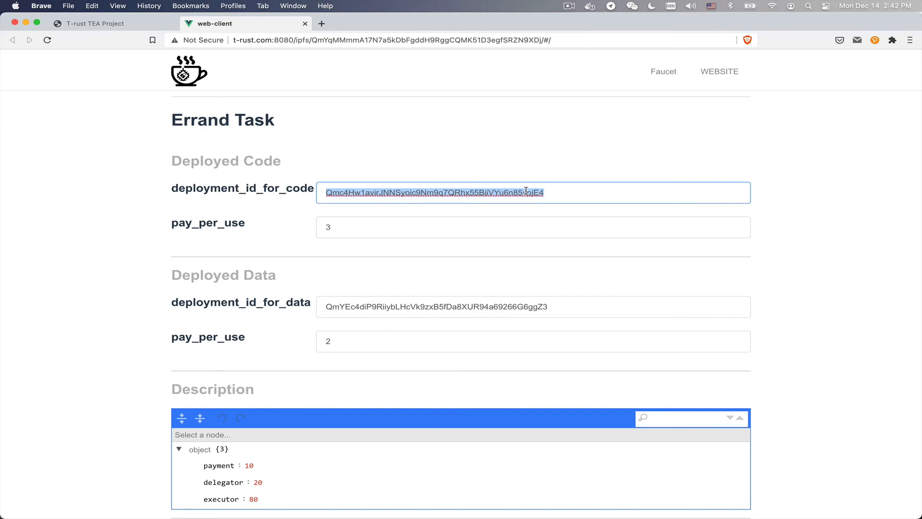
{"action": "left_click", "coordinate": [435, 306]}
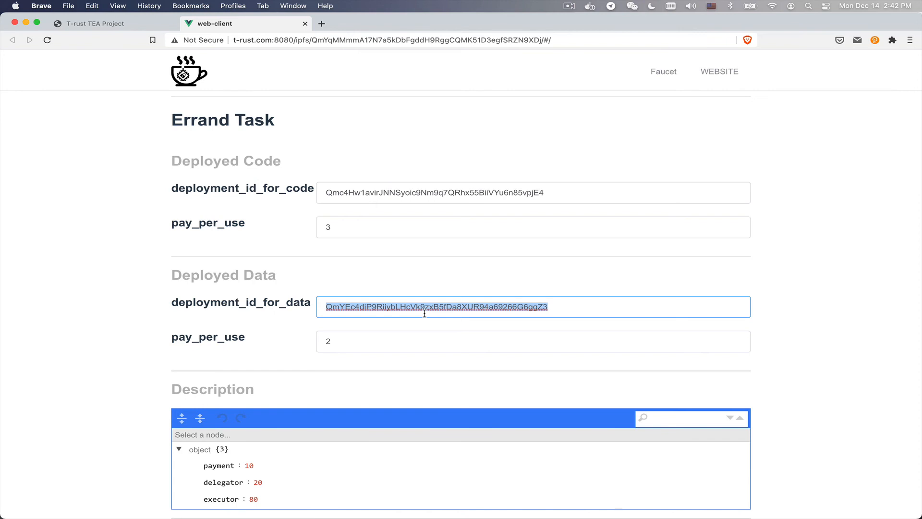
{"action": "scroll", "scroll_direction": "down", "scroll_amount": 3}
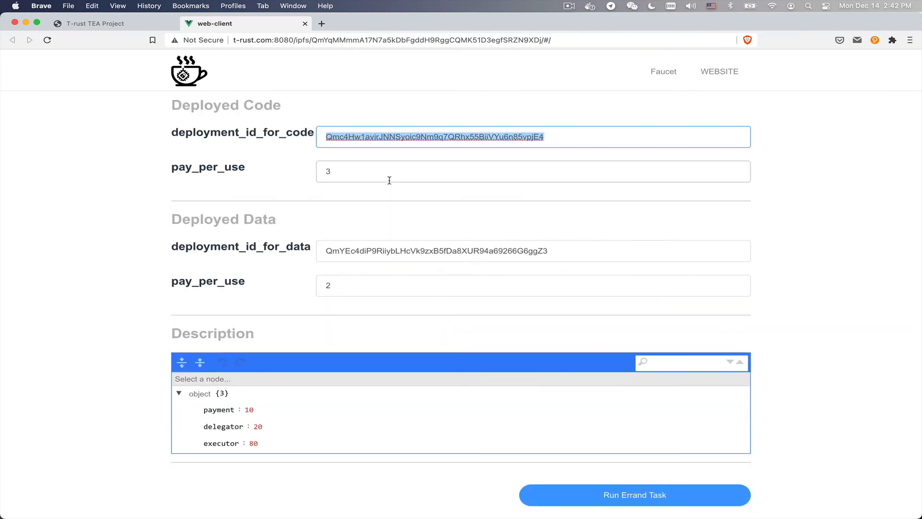
{"action": "left_click", "coordinate": [533, 171]}
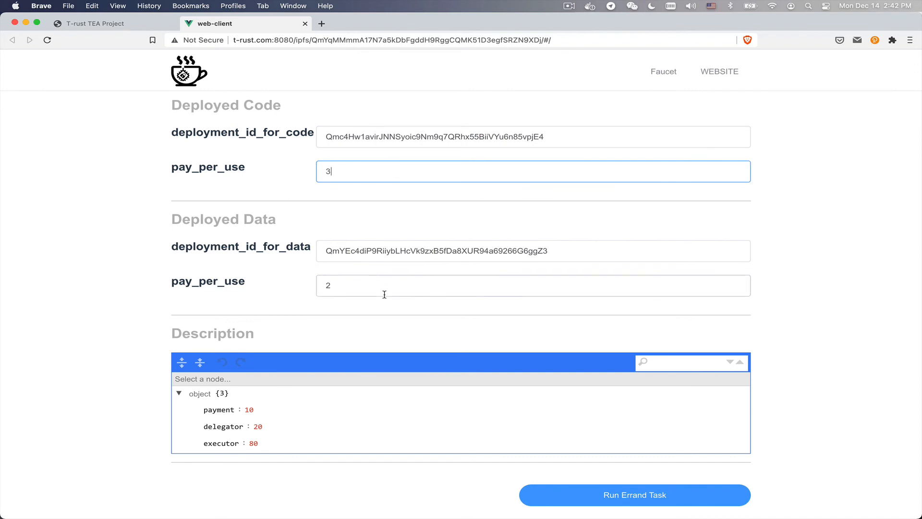
{"action": "left_click", "coordinate": [532, 287]}
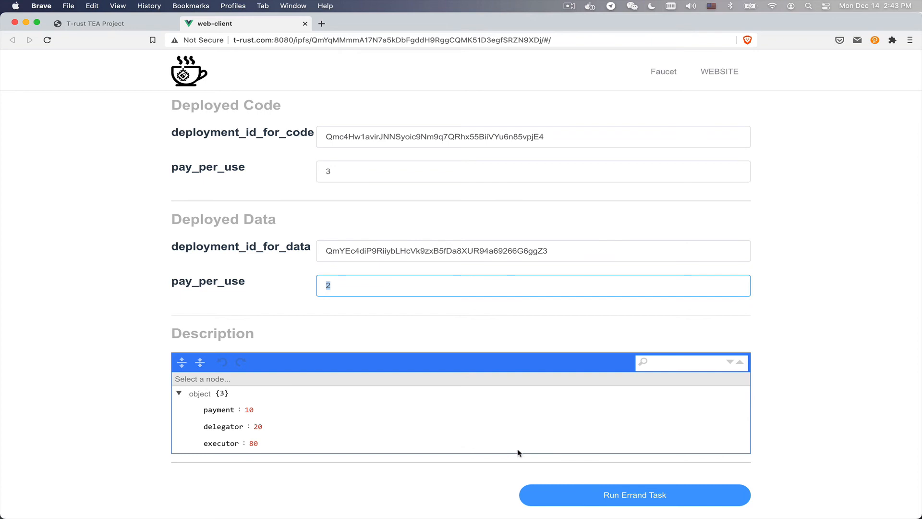
{"action": "mouse_move", "coordinate": [312, 415]}
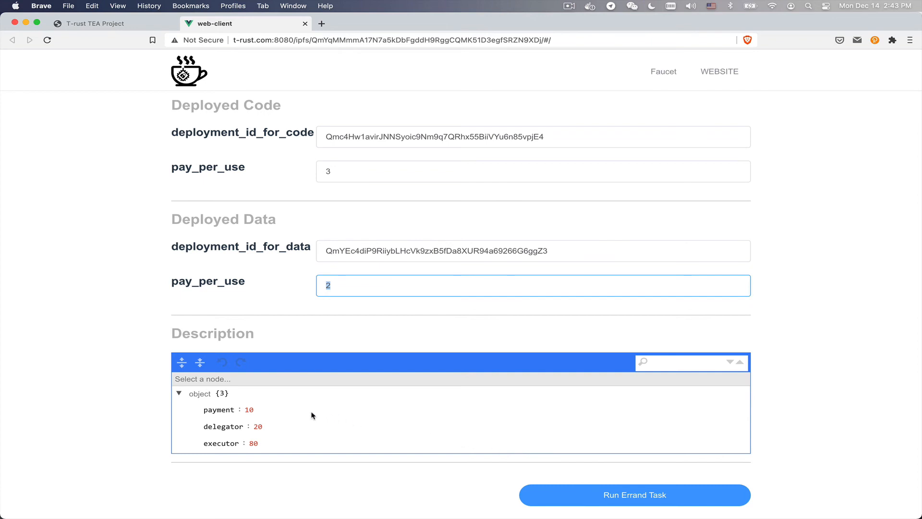
{"action": "mouse_move", "coordinate": [219, 392]}
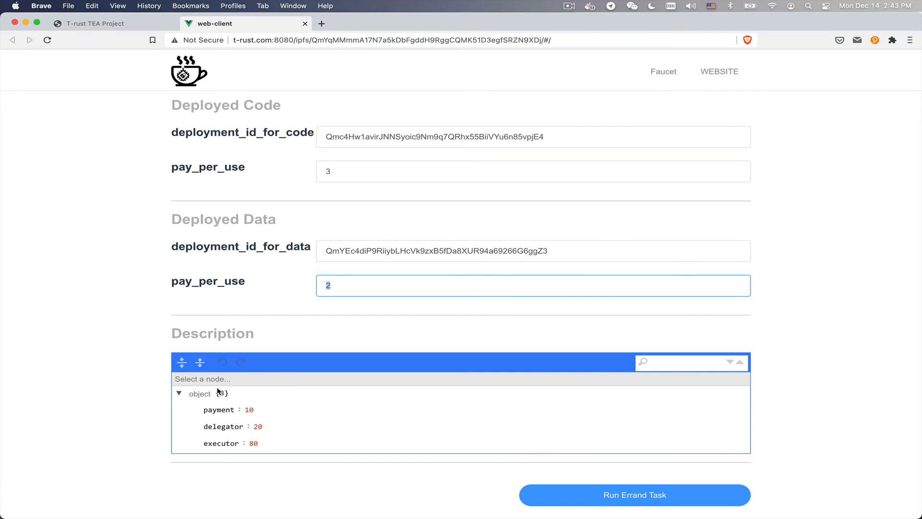
{"action": "mouse_move", "coordinate": [316, 420]}
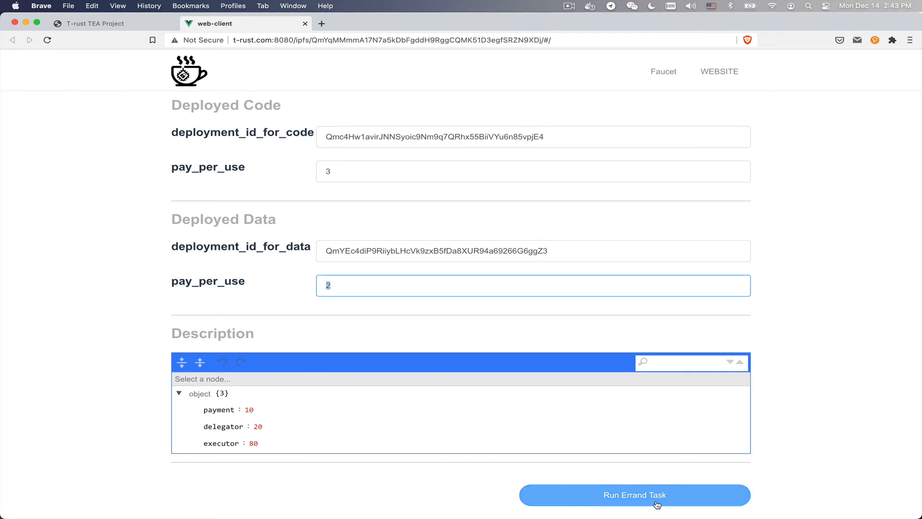
Run the errand task and sign the authorising message, returning 'lion - 65.86%'
{"action": "left_click", "coordinate": [634, 495]}
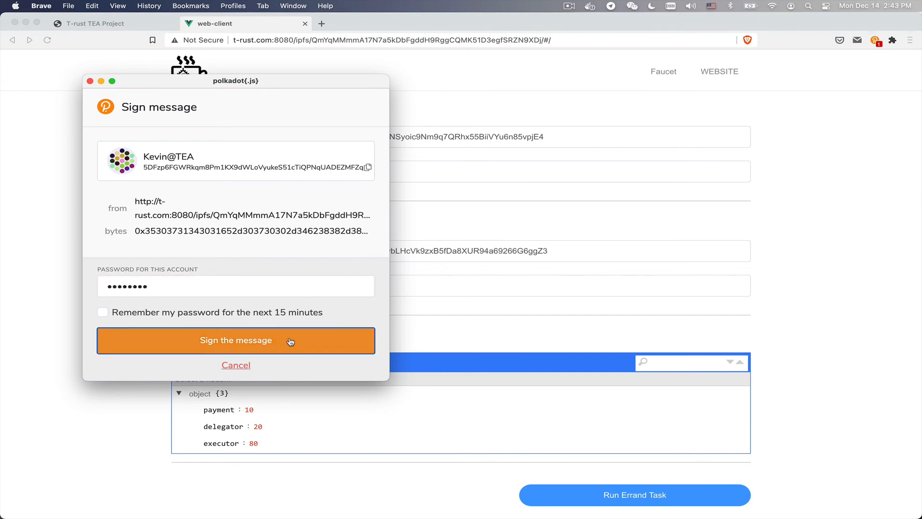
{"action": "left_click", "coordinate": [237, 340]}
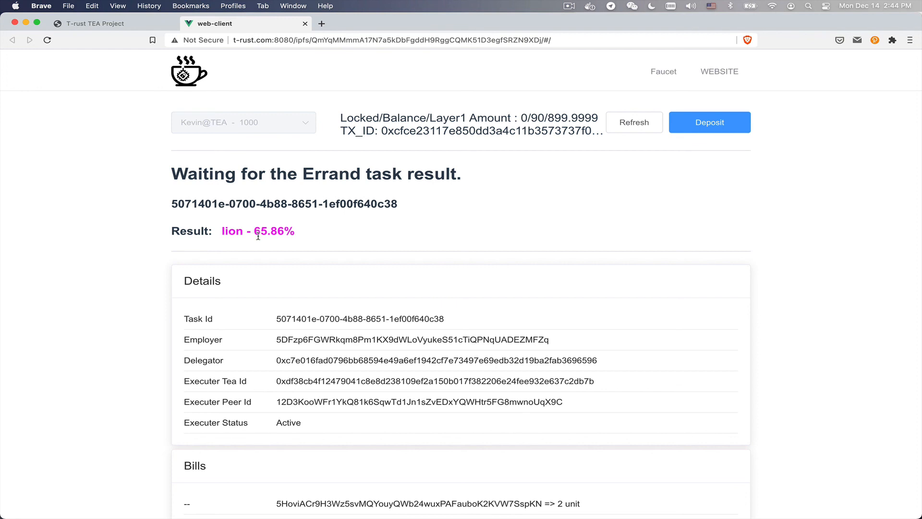
Reveal the task Details and Bills below the 'lion - 65.86%' result: 2 and 3 units to owners, 1 delegate, 4 executor
{"action": "scroll", "scroll_direction": "down", "scroll_amount": 3}
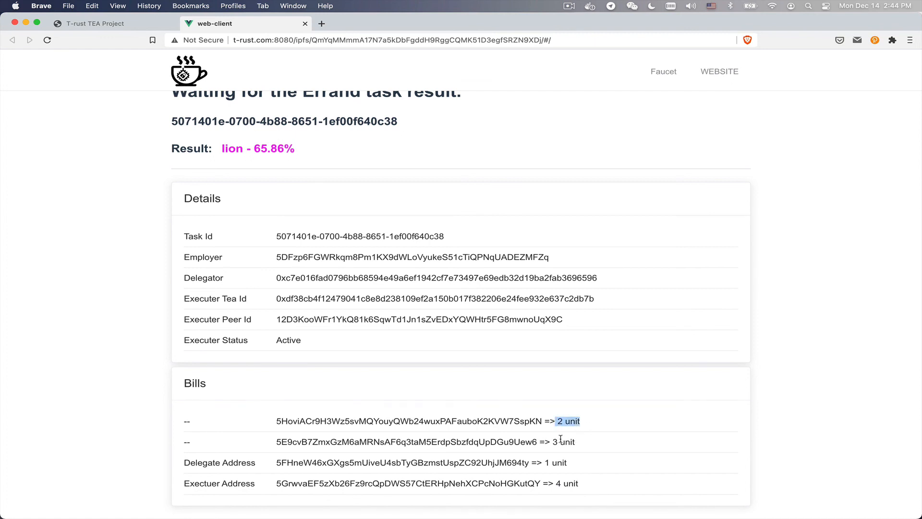
{"action": "double_click", "coordinate": [563, 441]}
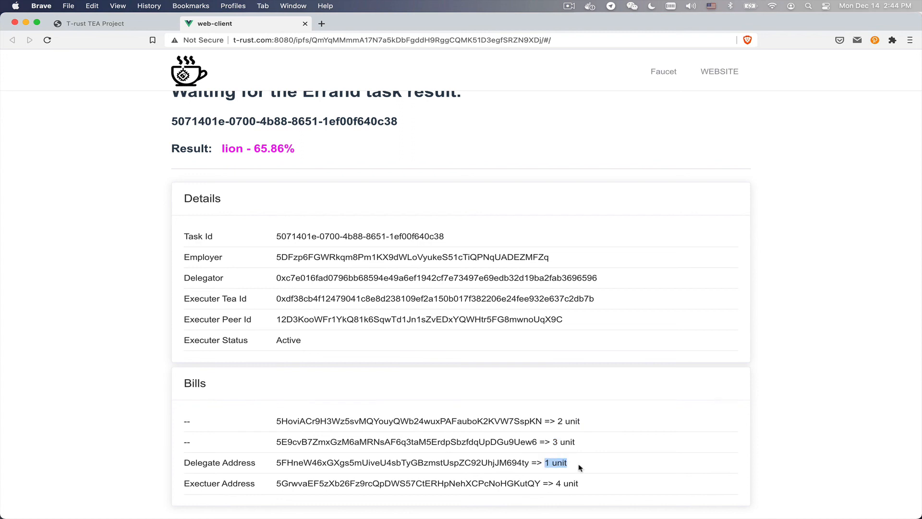
{"action": "mouse_move", "coordinate": [554, 480]}
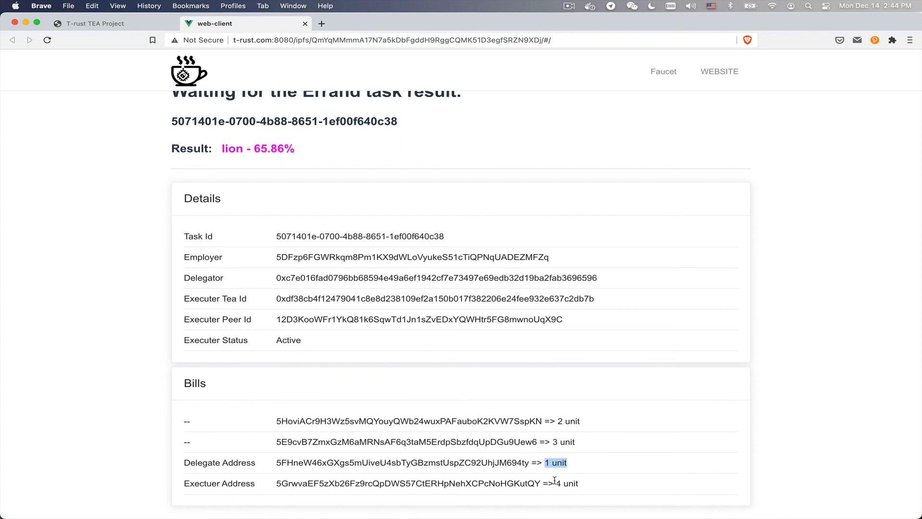